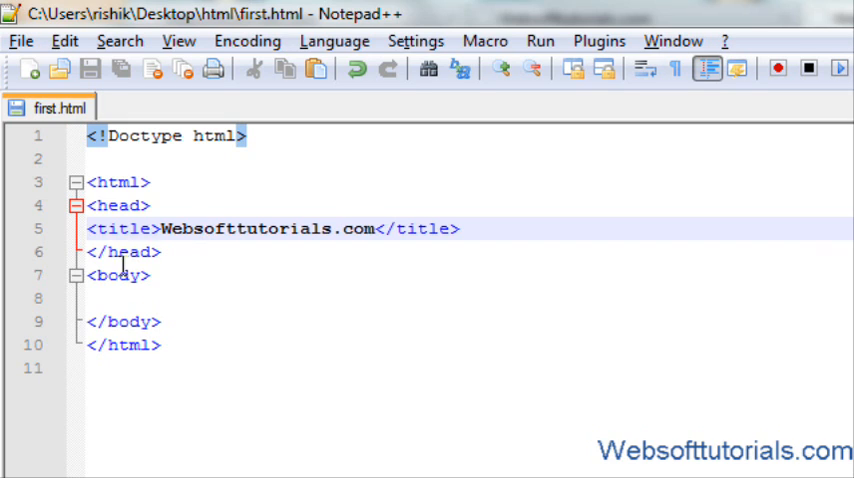
Add <table></table> tags to the body of first.html, opened onto separate lines, with <tr></tr> rows inside
click(110, 298)
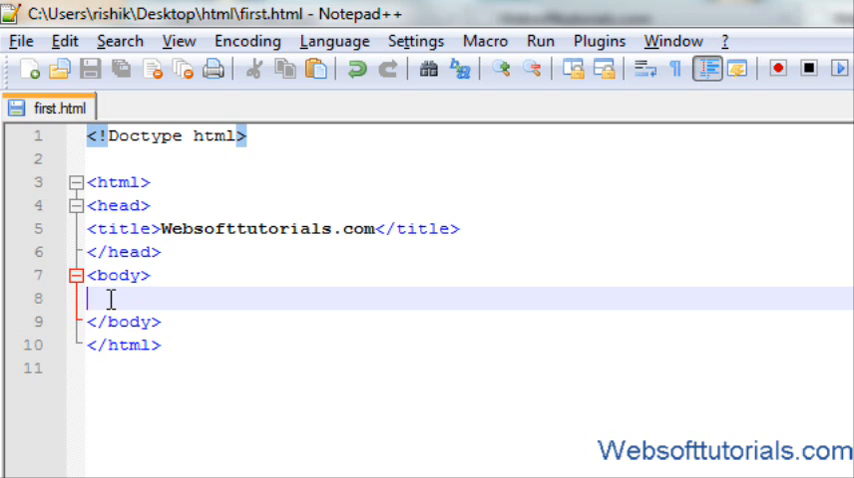
text(<table)
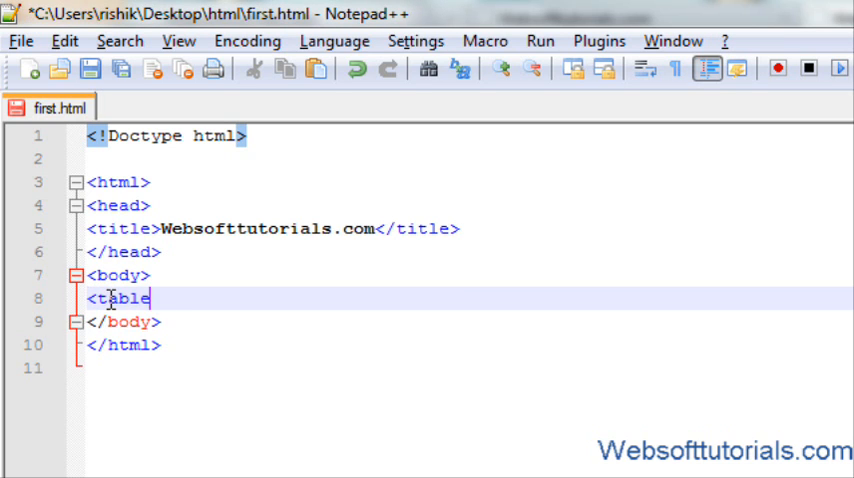
text(></tablr)
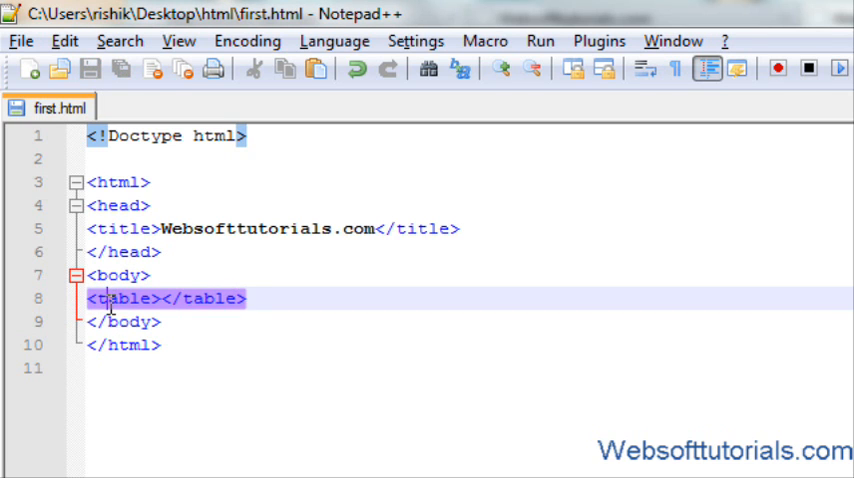
click(157, 298)
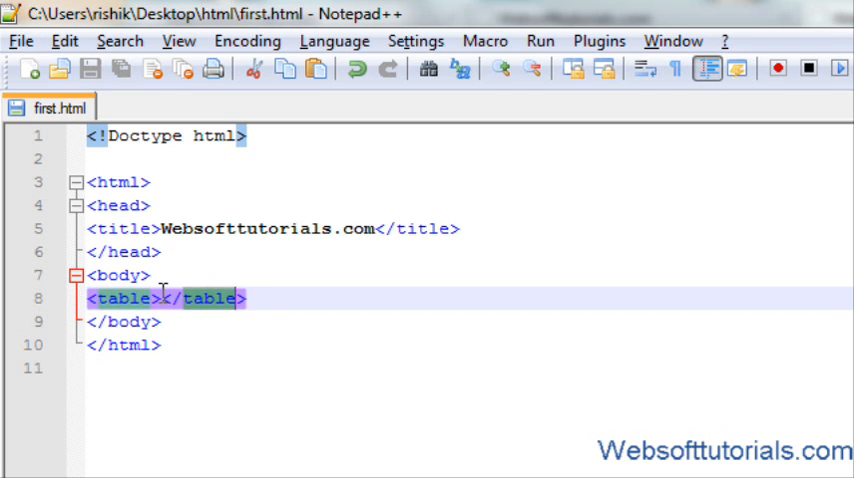
key(Enter)
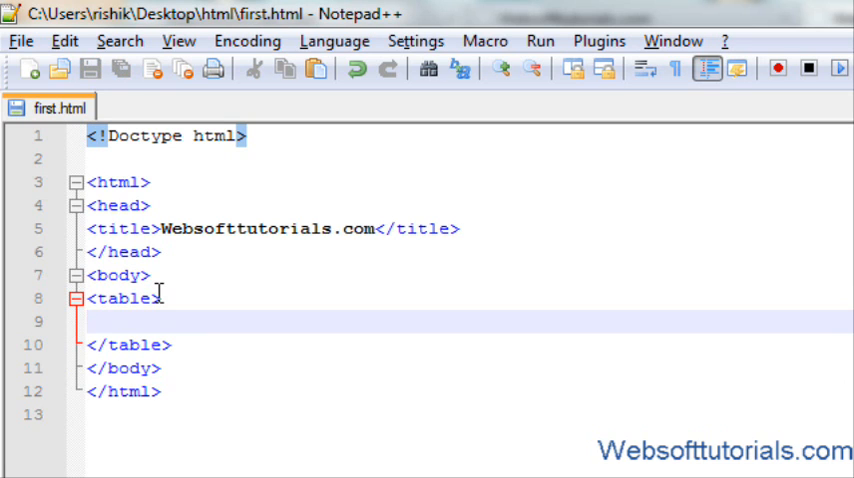
text(<tr)
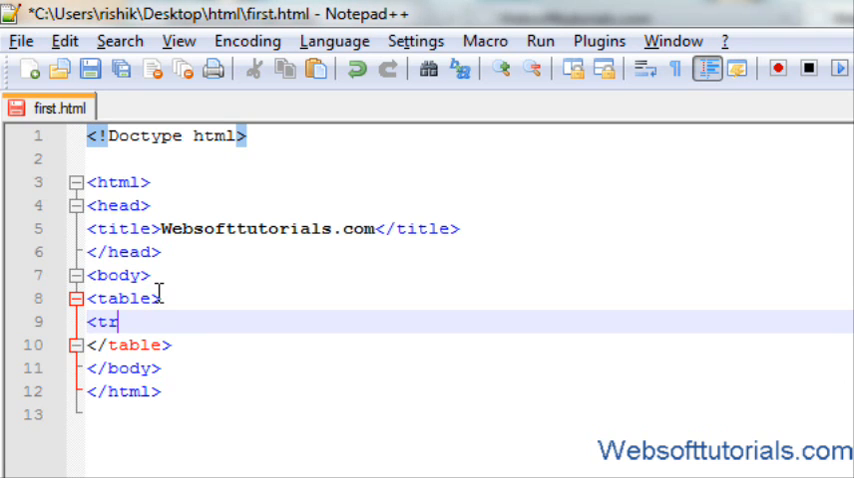
text(></tr)
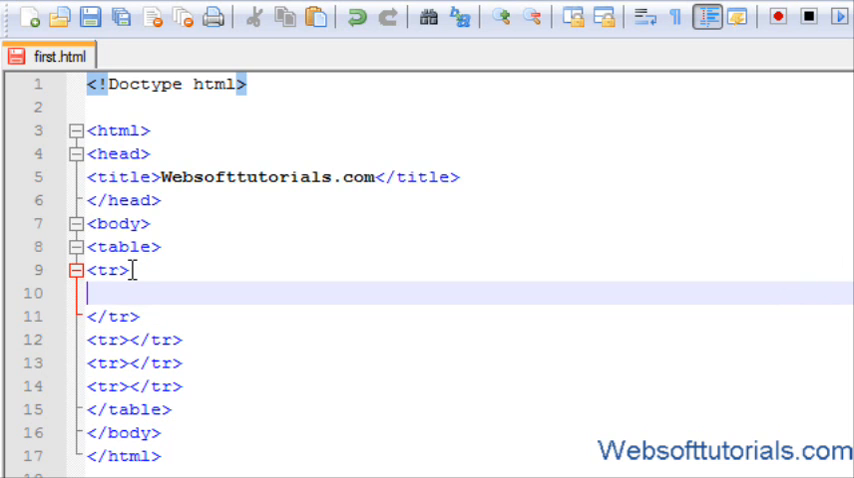
Fill the first row with <td> cells Sr No, Speed, Downloading and pr/month
text(<td></td>)
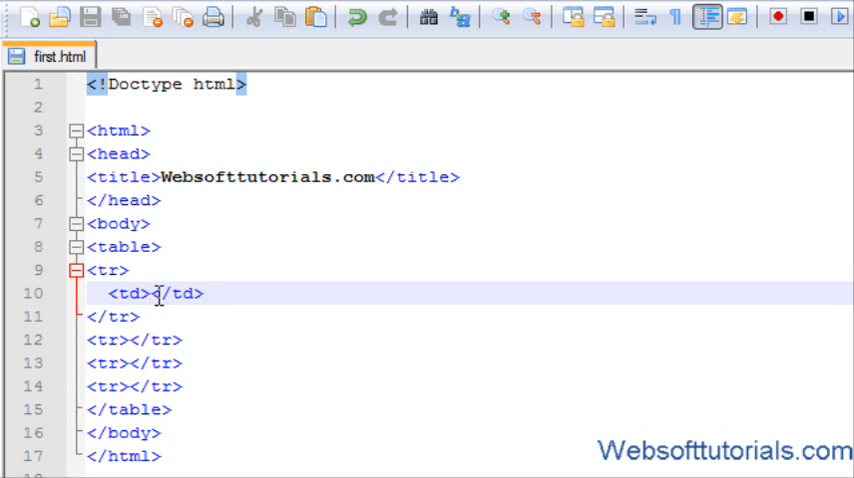
text(Sr)
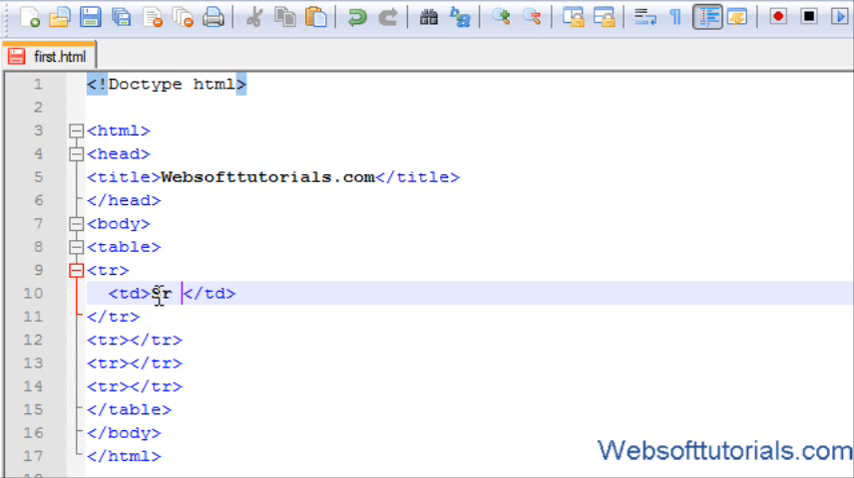
text(no)
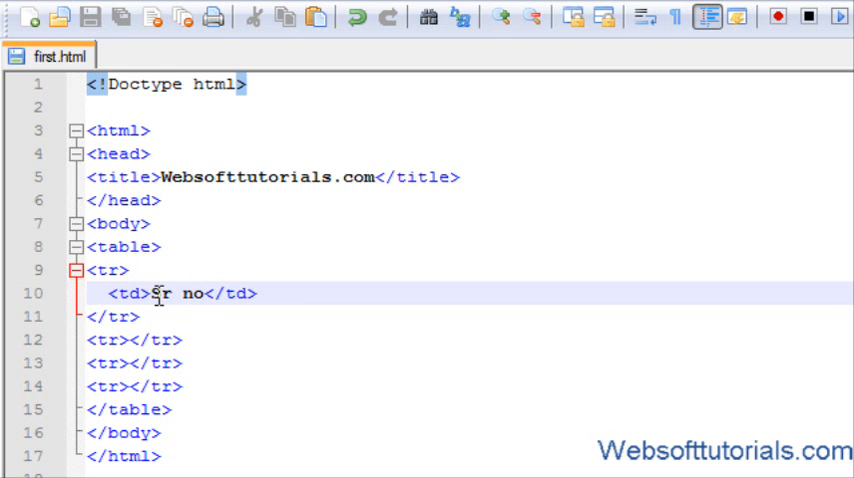
text(No)
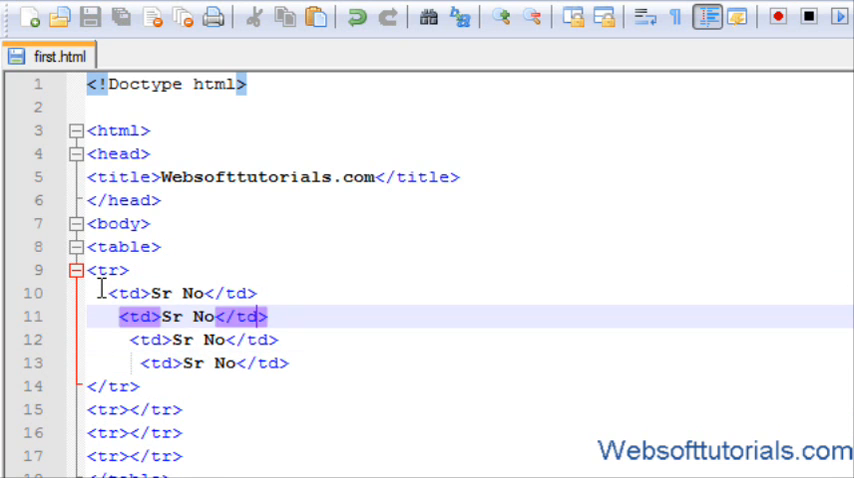
key(Delete)
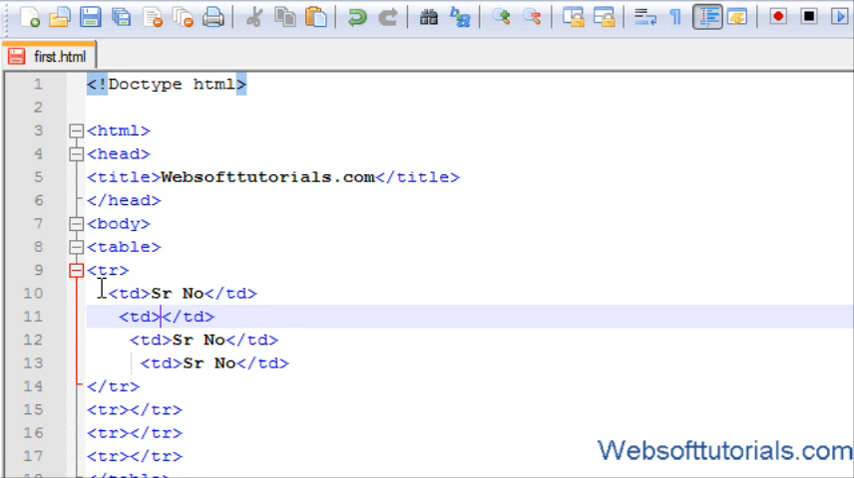
text(Speed)
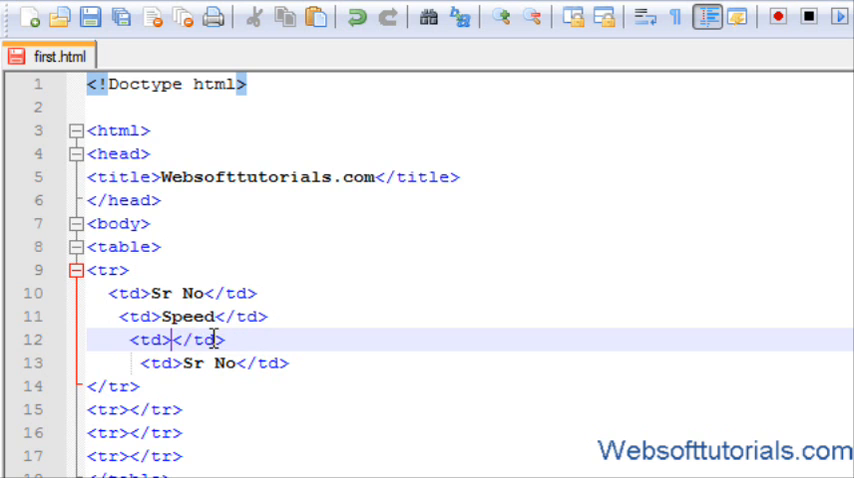
text(Dowo)
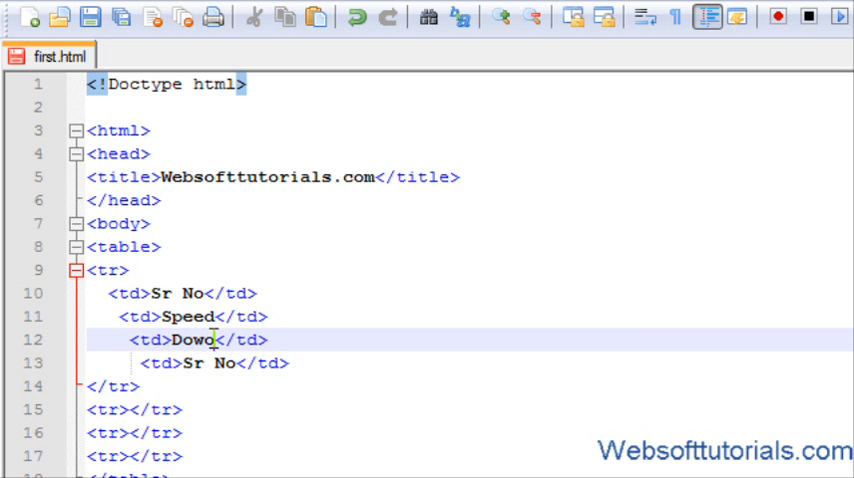
text(nload)
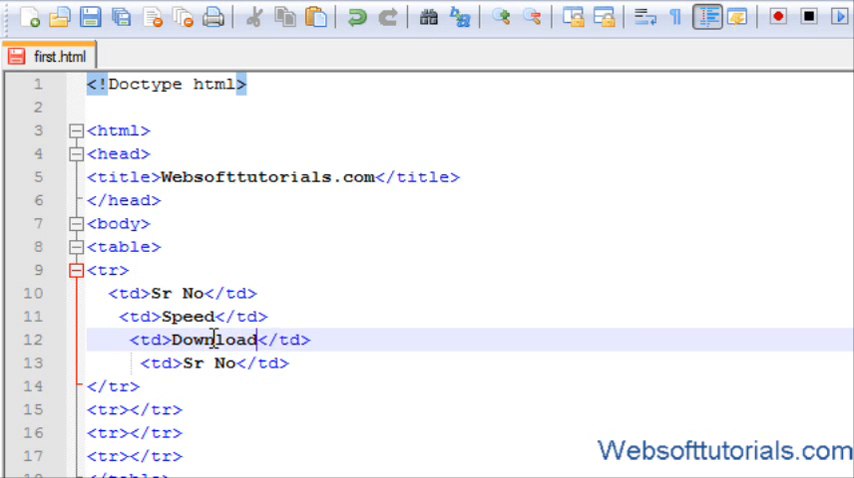
text(ing)
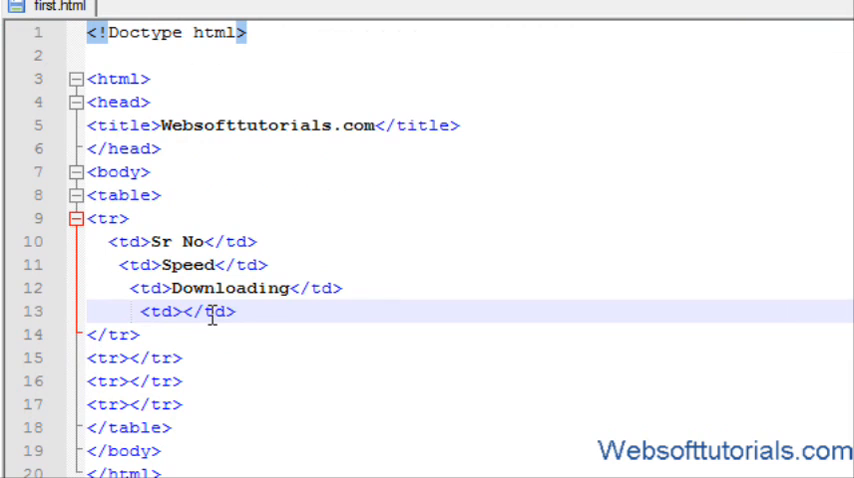
text(pr/month)
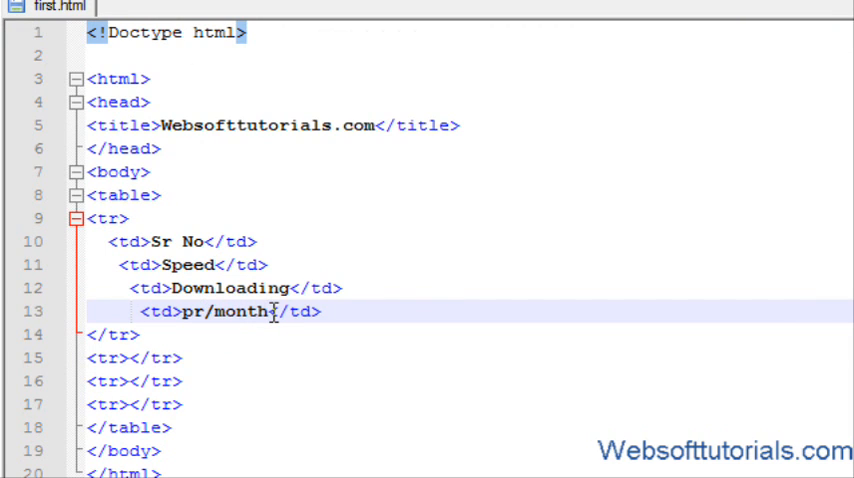
mouse_move(358, 273)
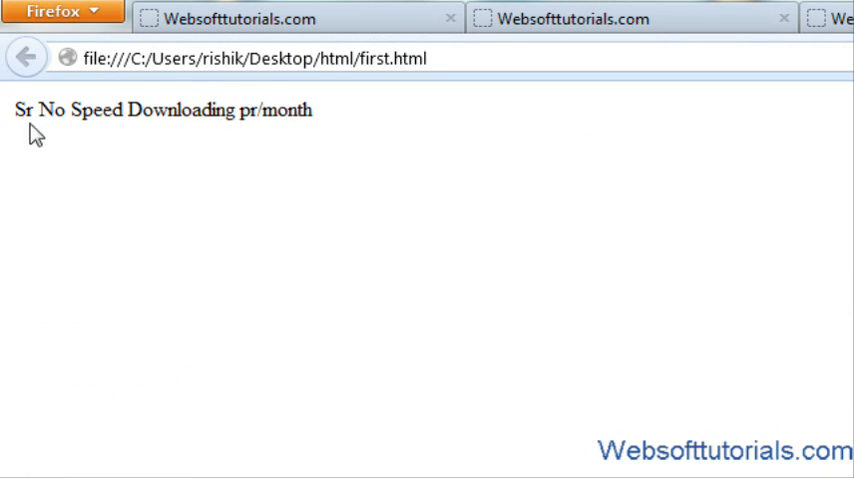
In Firefox, select the unbordered header words Sr No, Speed, Downloading, pr/month on the page
drag(14, 110, 153, 110)
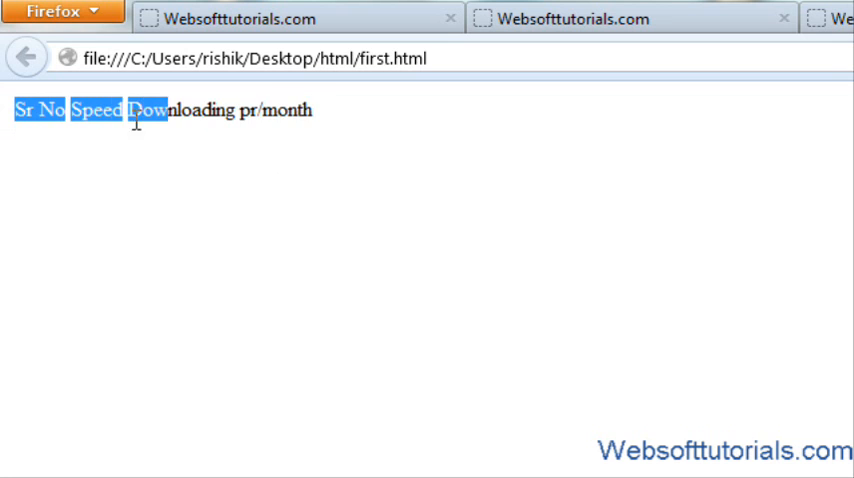
click(152, 156)
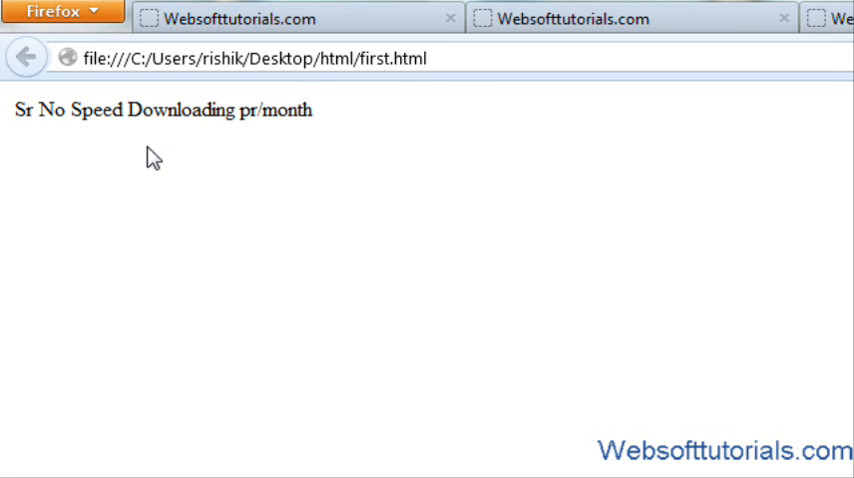
drag(13, 110, 313, 110)
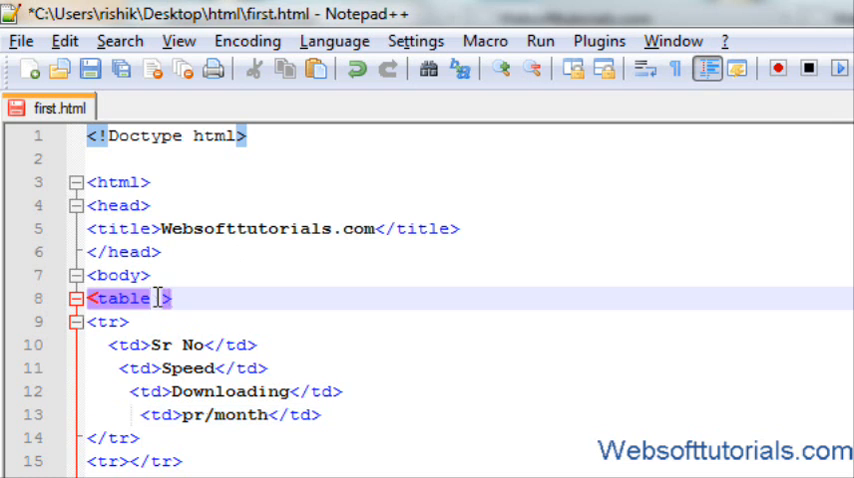
Add border="1" to the <table> opening tag
text(border=")
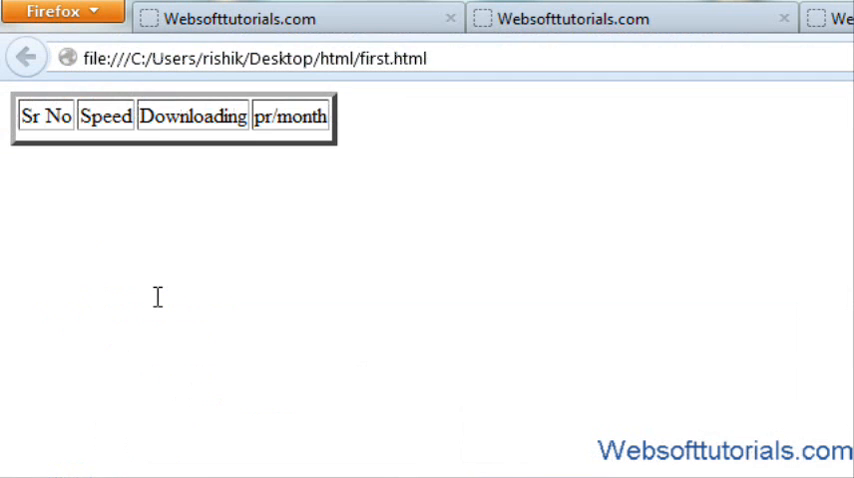
mouse_move(234, 201)
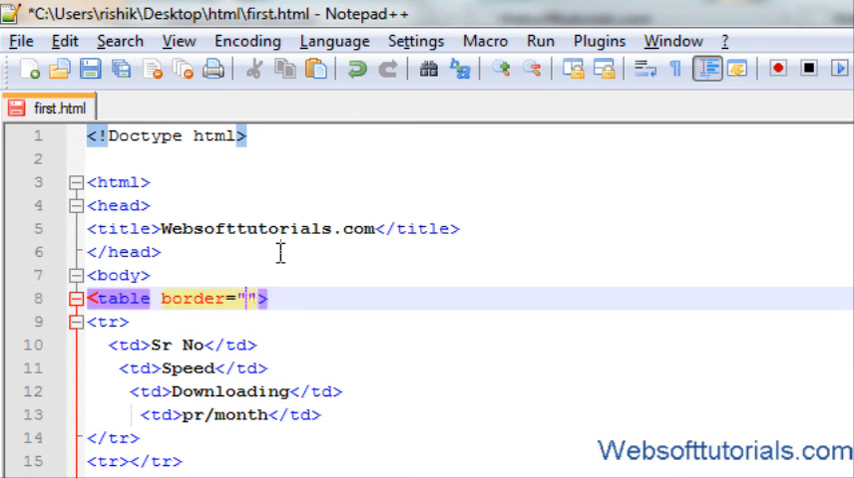
text(1)
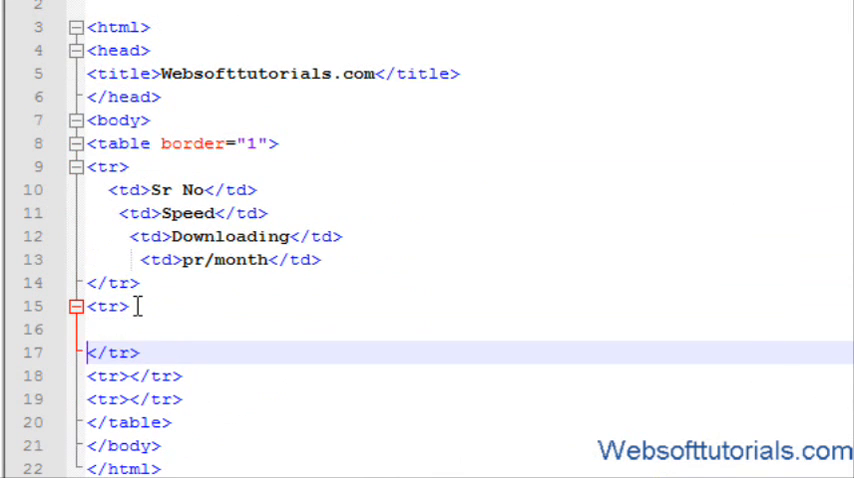
Enter second-row cells 1, 256 kbsp, Unlimited and Rs 400
text(<t)
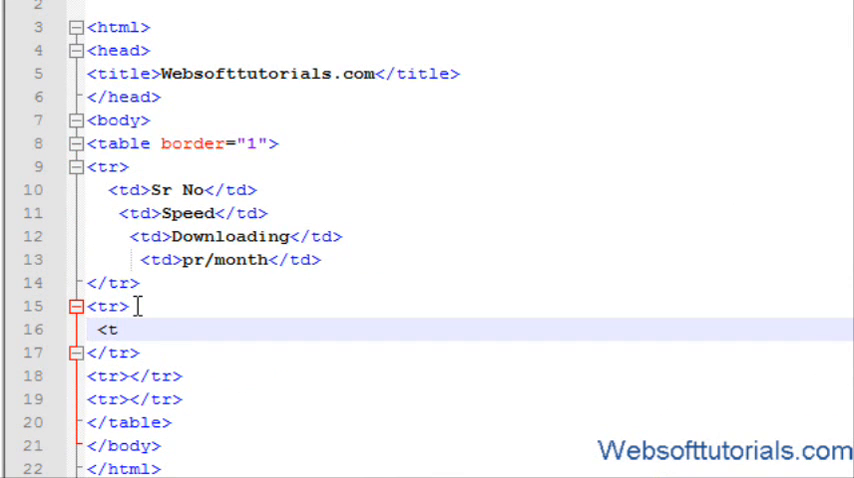
text(d></td>)
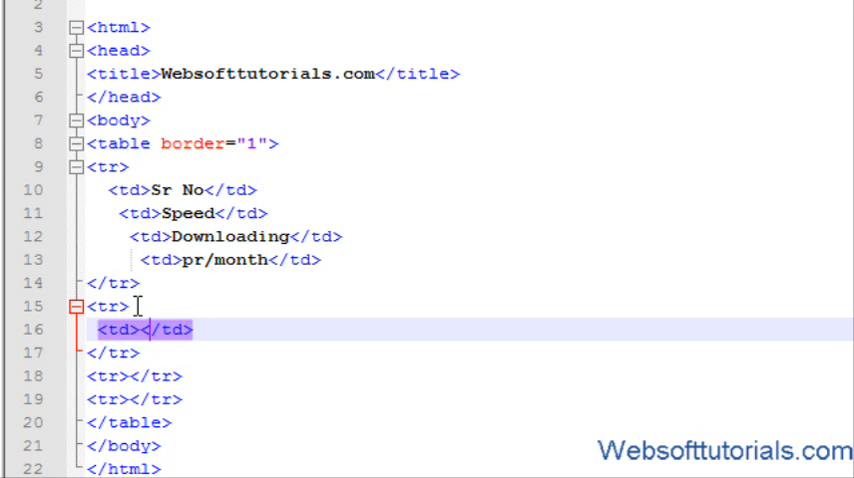
text(1)
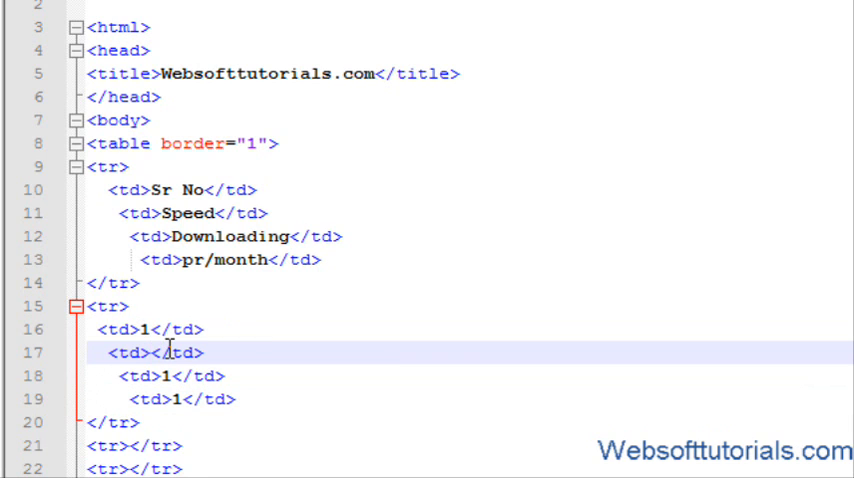
text(256)
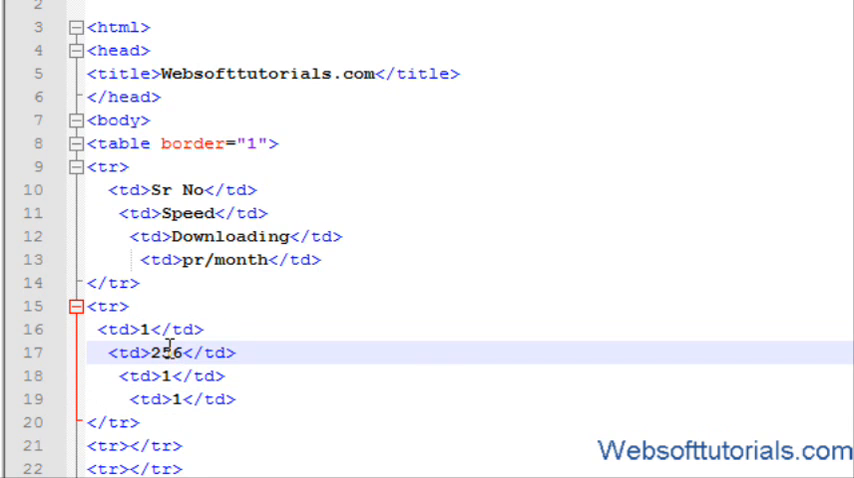
text(kbsp)
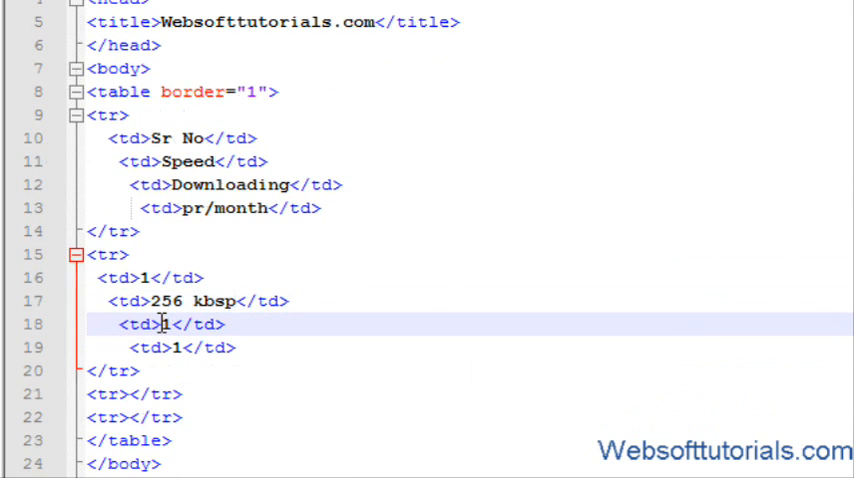
key(Backspace)
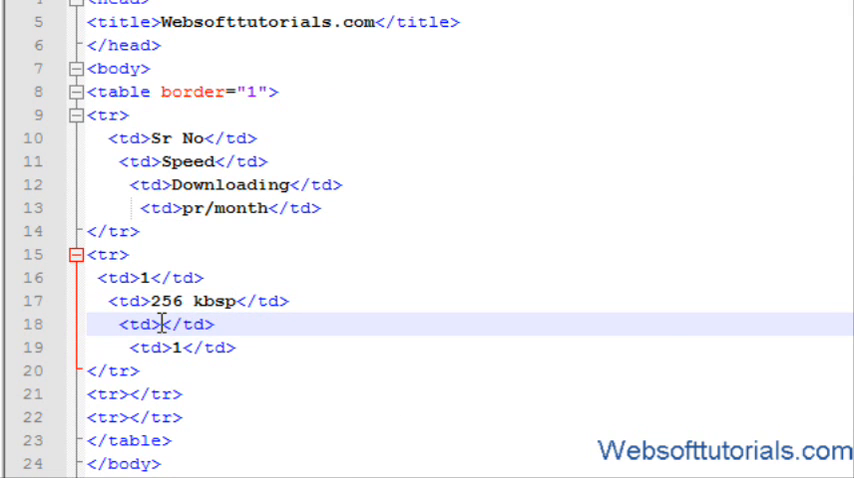
text(Unlimit)
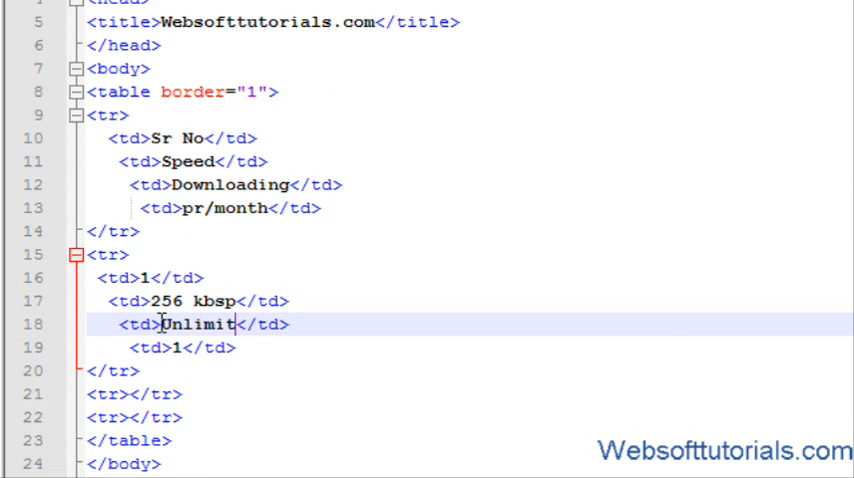
text(ed)
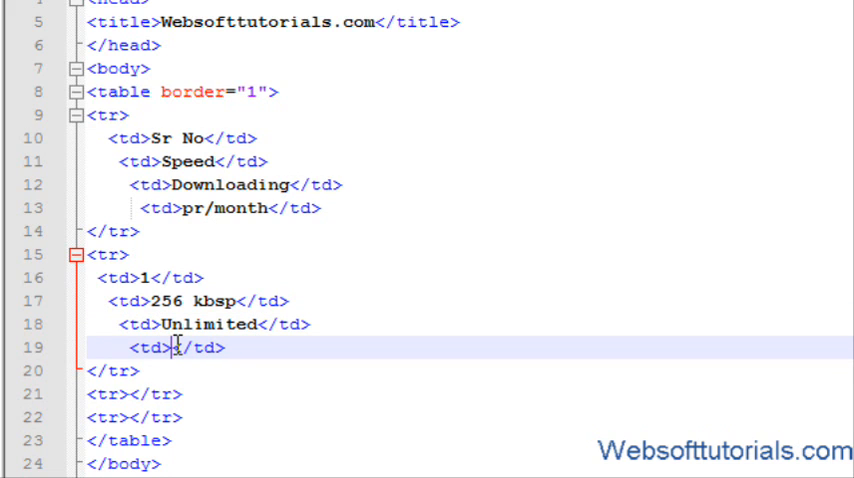
text(Rs 400)
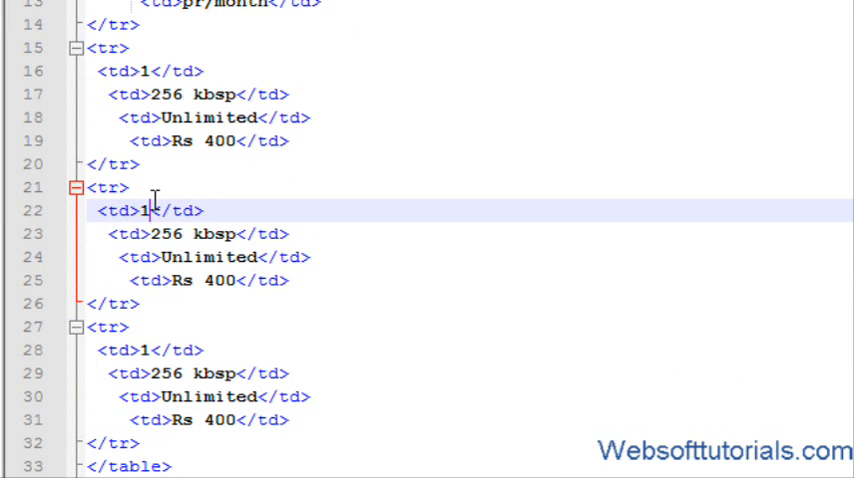
Edit copied rows into plan 2 at 512 kbsp and the Rs 800 plan
text(2)
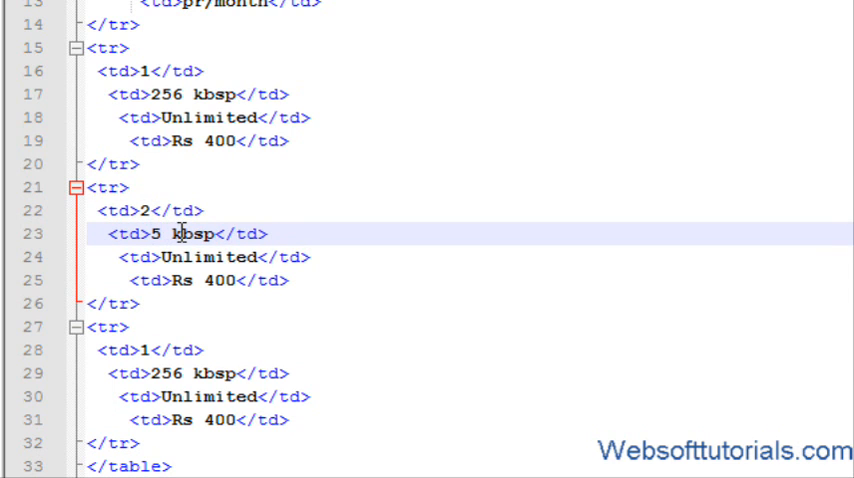
text(12)
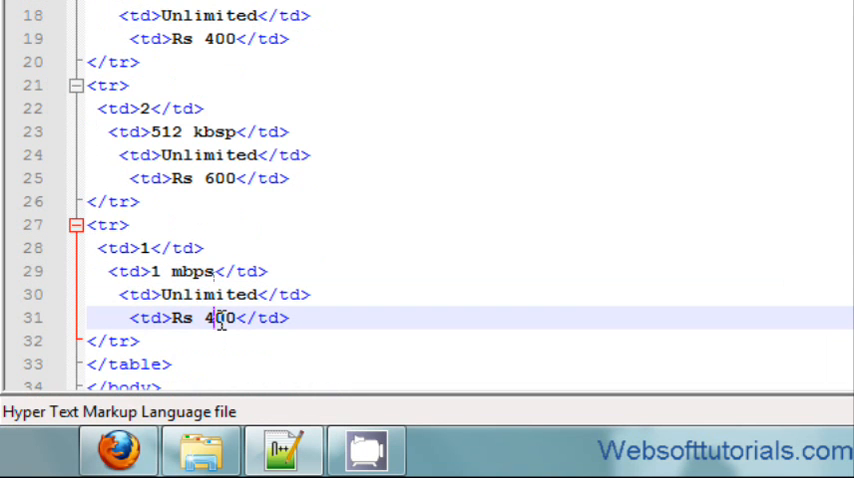
text(8)
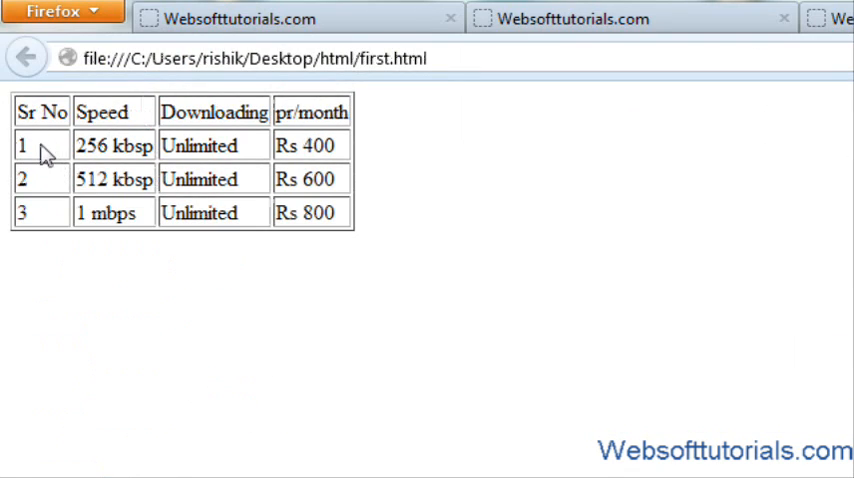
mouse_move(113, 256)
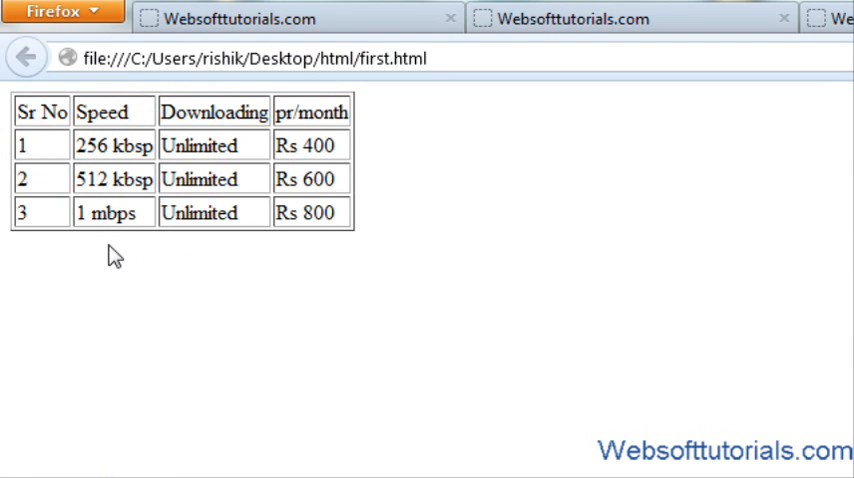
mouse_move(139, 182)
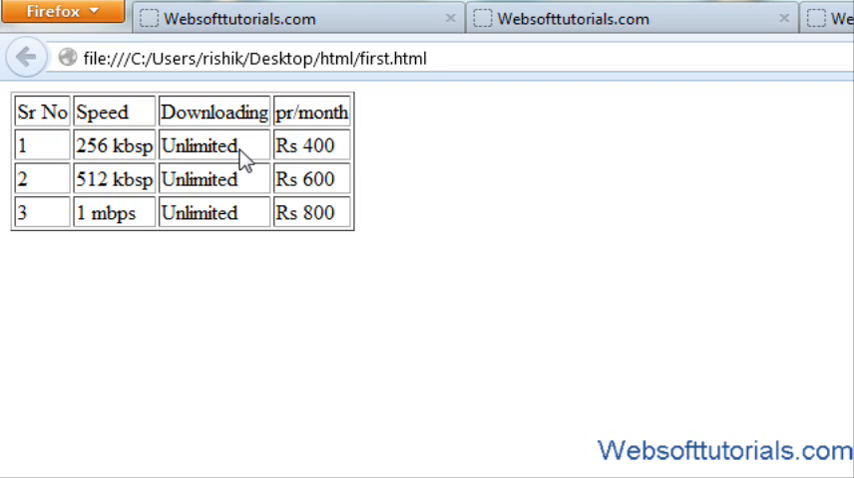
mouse_move(318, 218)
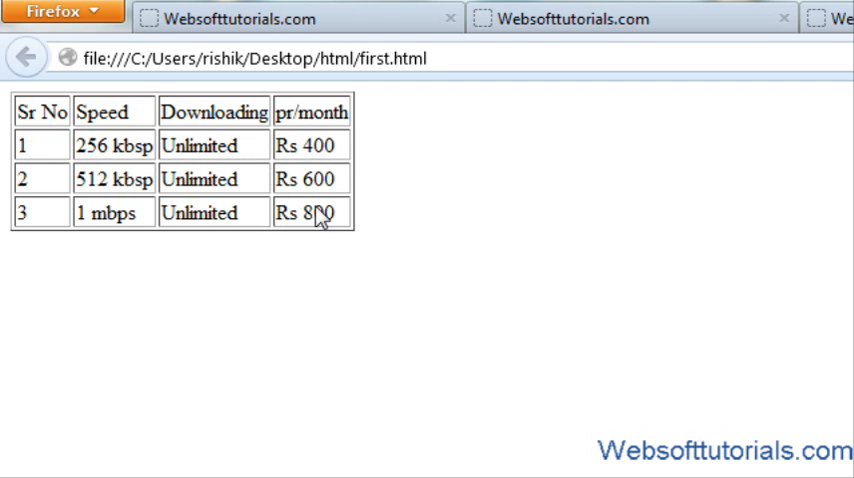